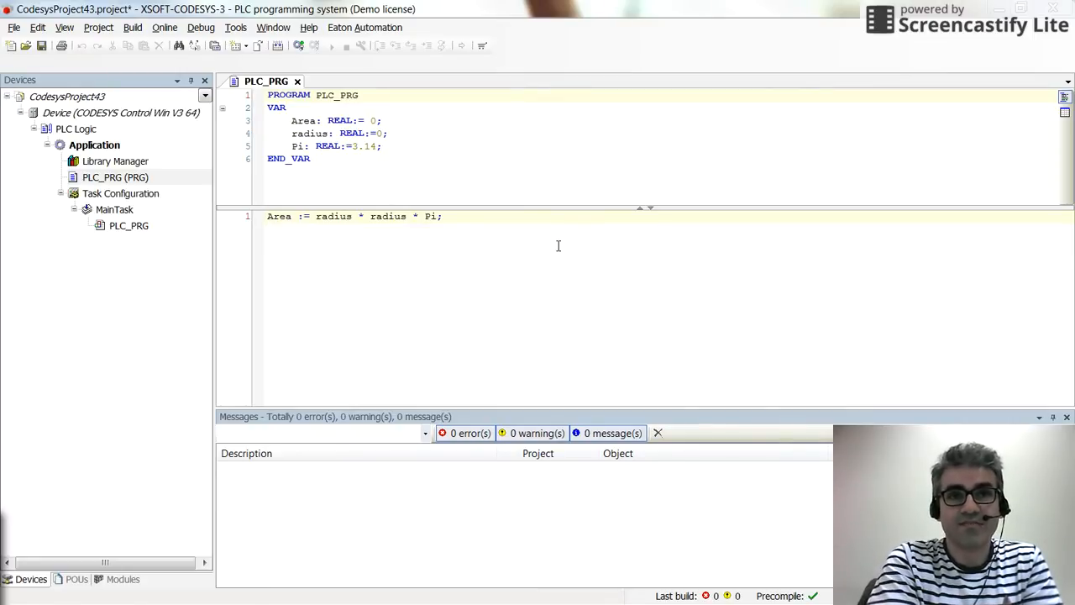
mouse_move(530, 222)
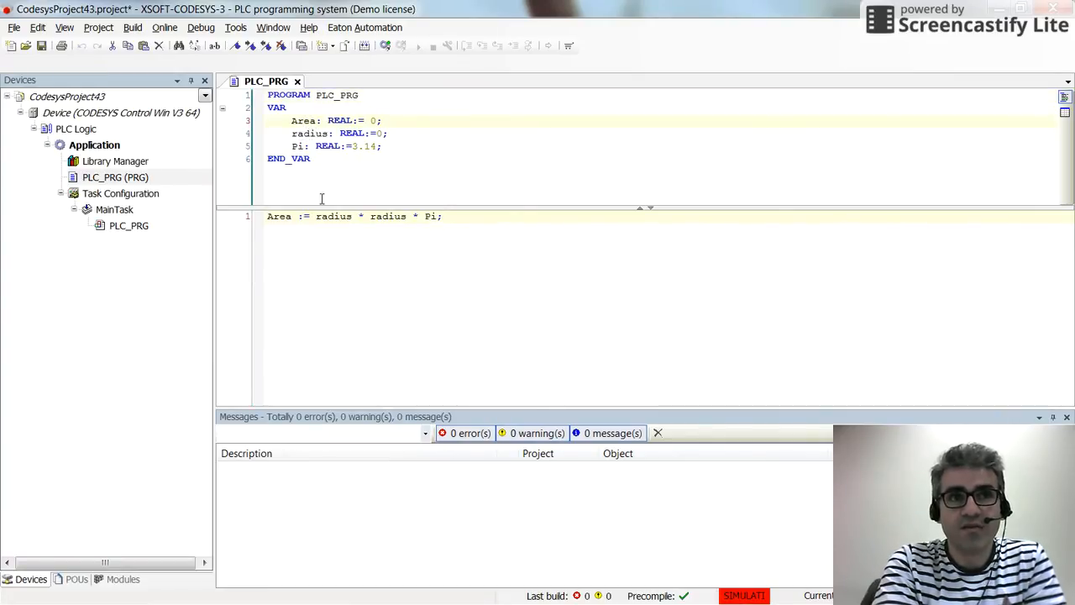
mouse_move(280, 215)
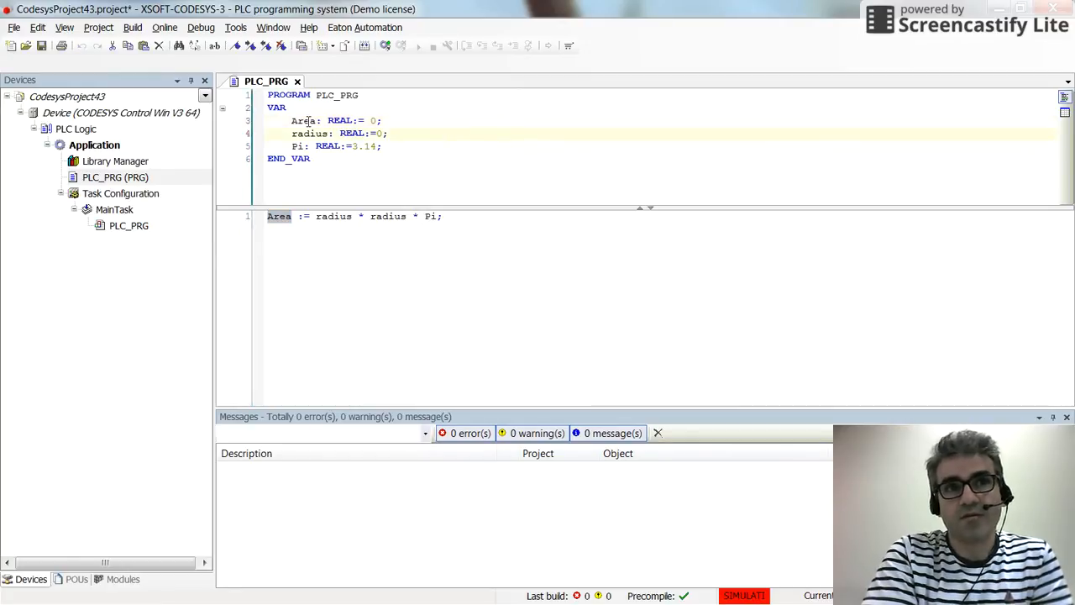
Review the Area, radius and Pi declarations in PLC_PRG with simulation enabled
drag(292, 120, 381, 146)
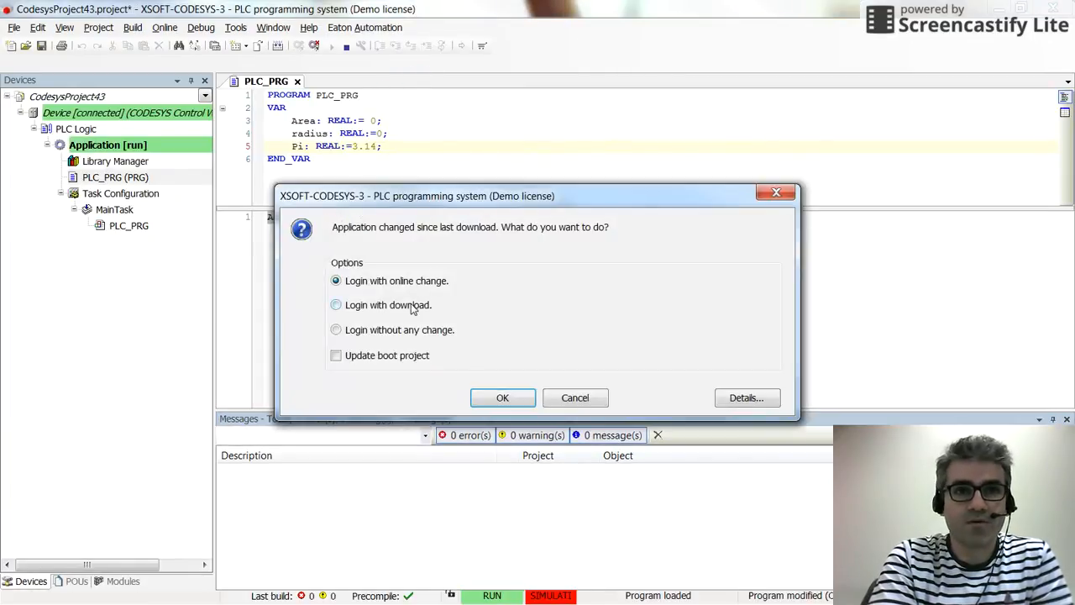
Log in with download and start the application, monitoring Area 0, radius 0, Pi 3.14
click(503, 397)
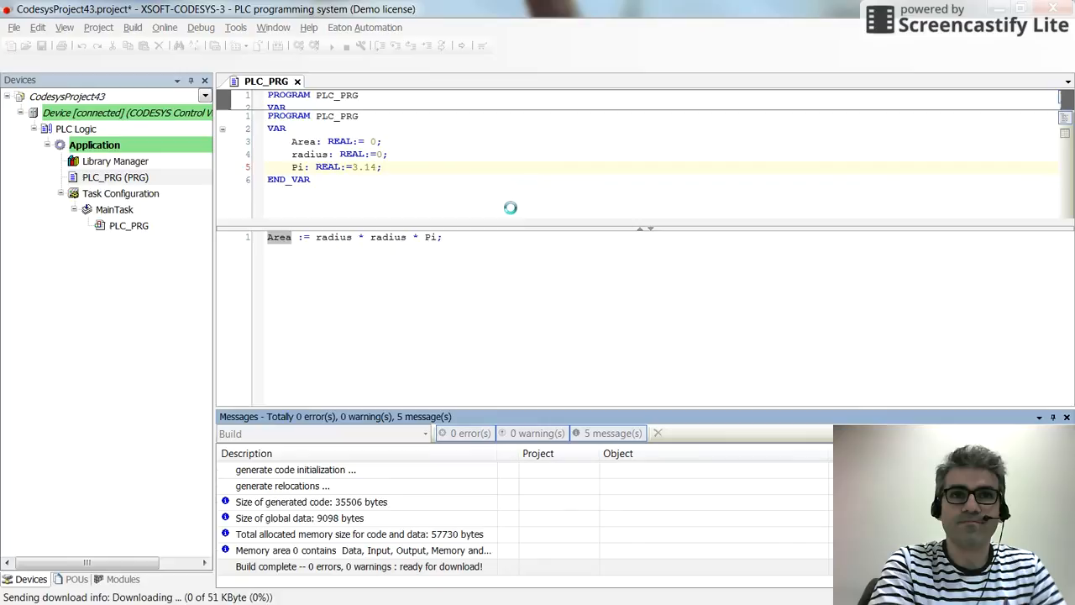
click(330, 46)
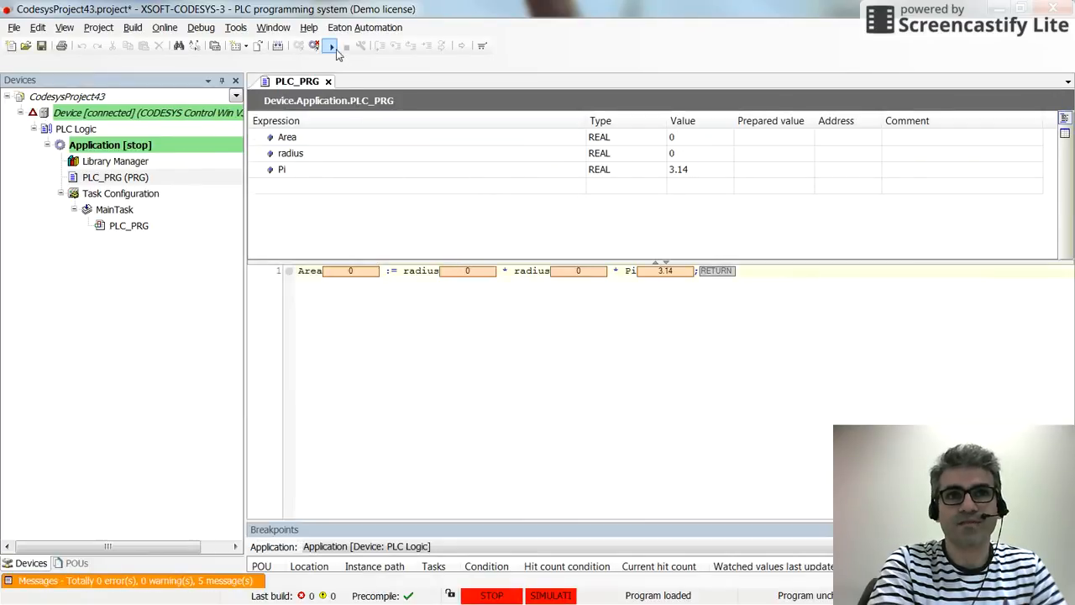
click(330, 45)
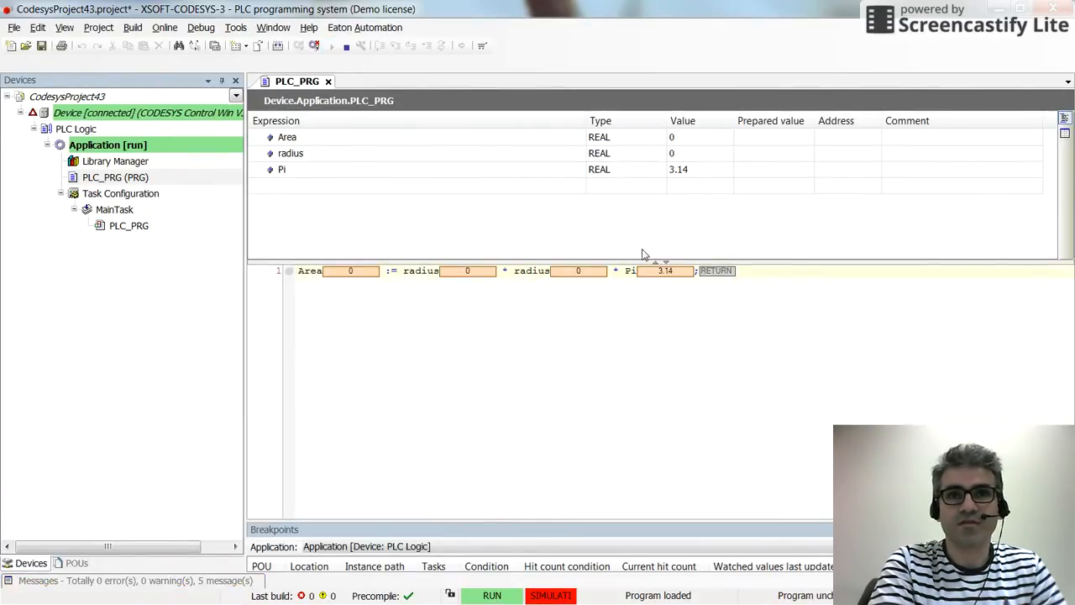
mouse_move(693, 171)
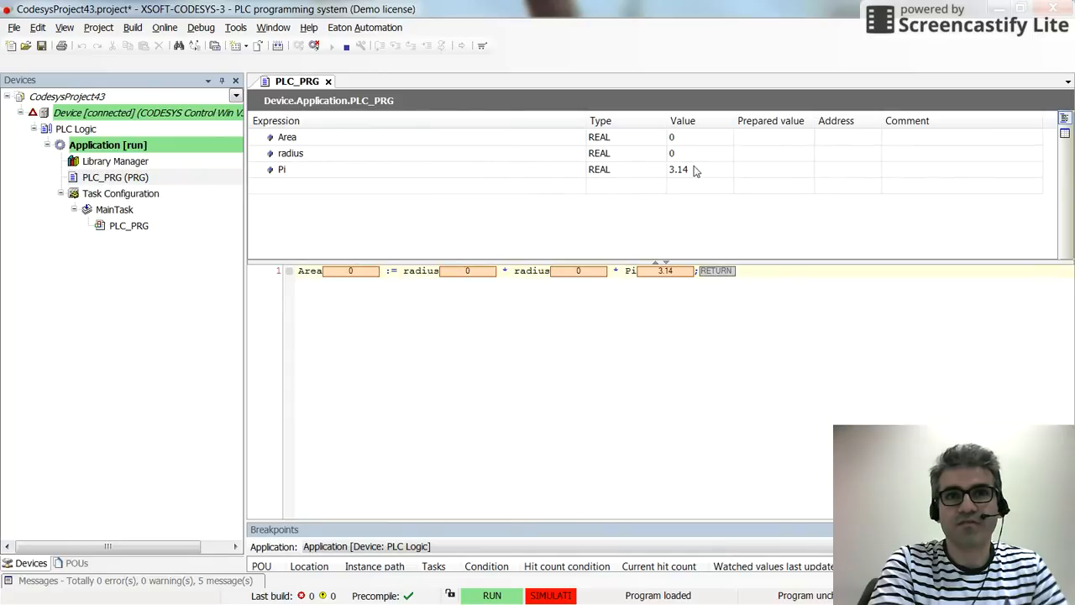
mouse_move(479, 174)
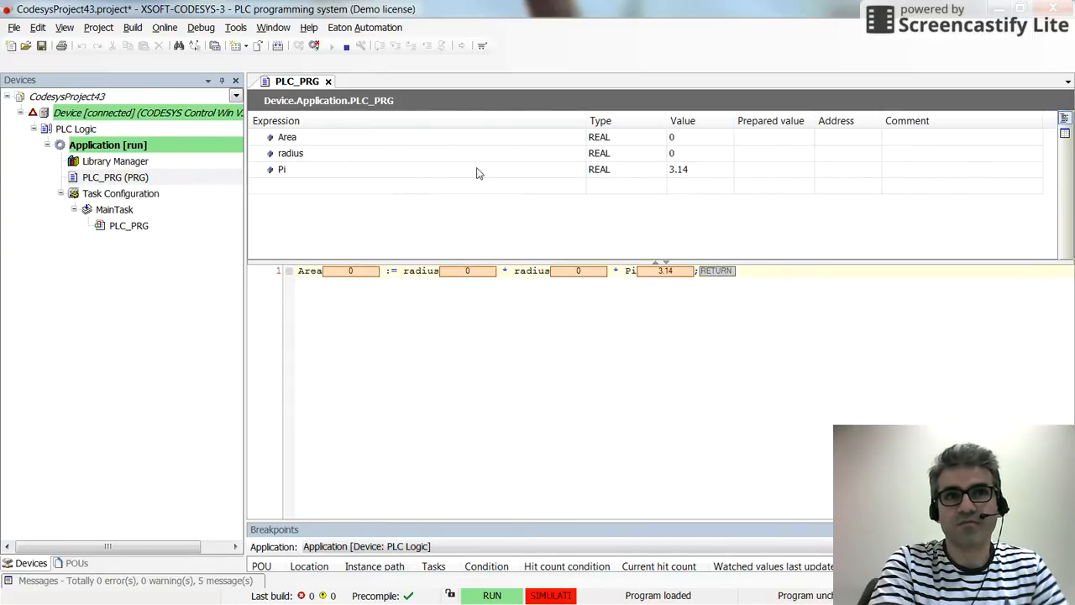
mouse_move(777, 159)
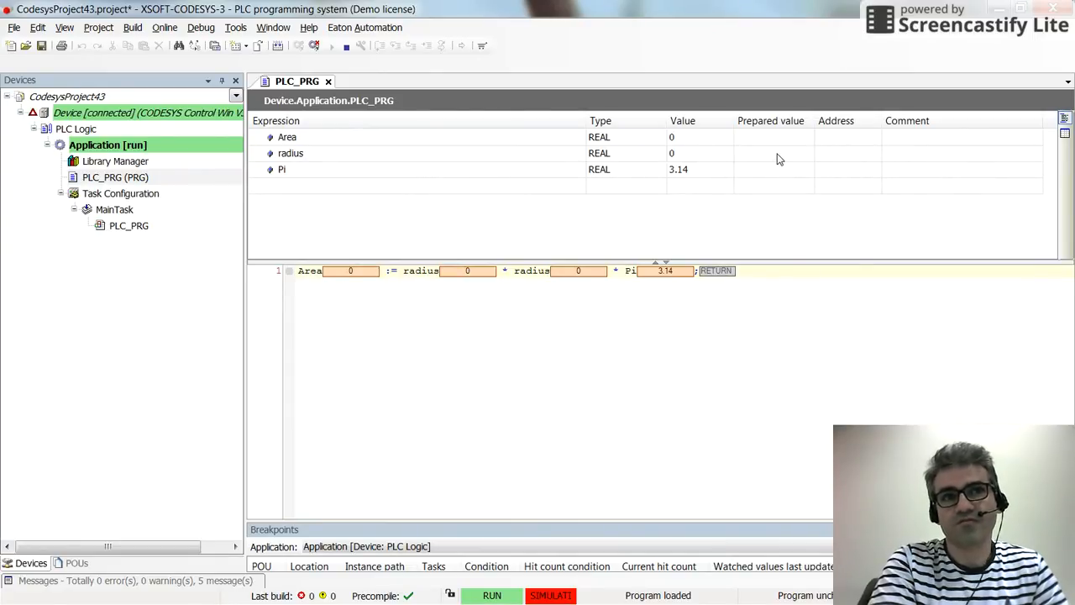
Write radius 10 and Pi 3.1214 to the running program, making Area 312.14
click(773, 153)
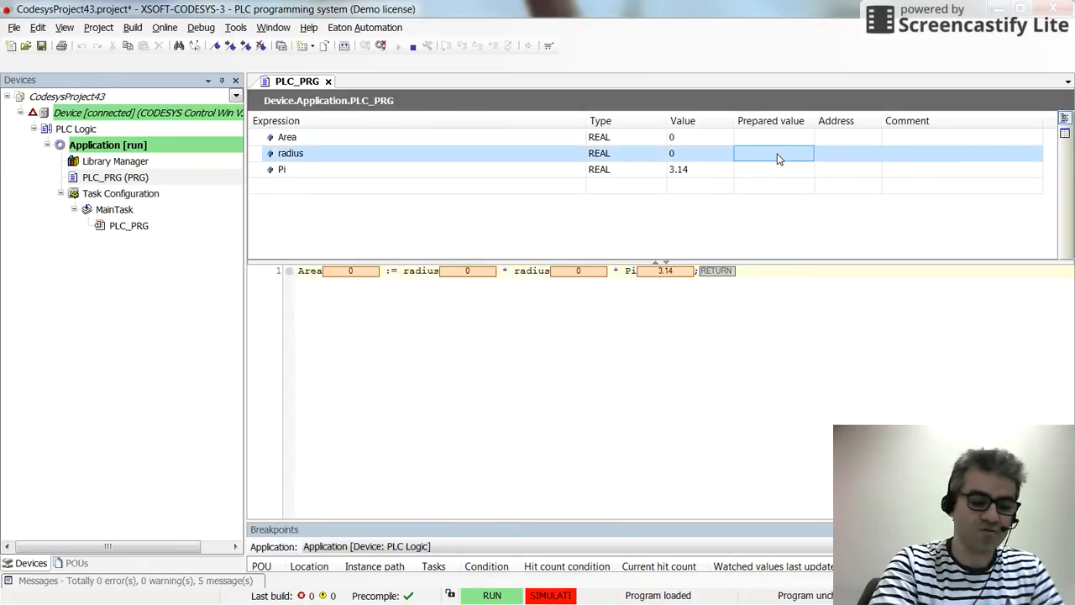
text(10)
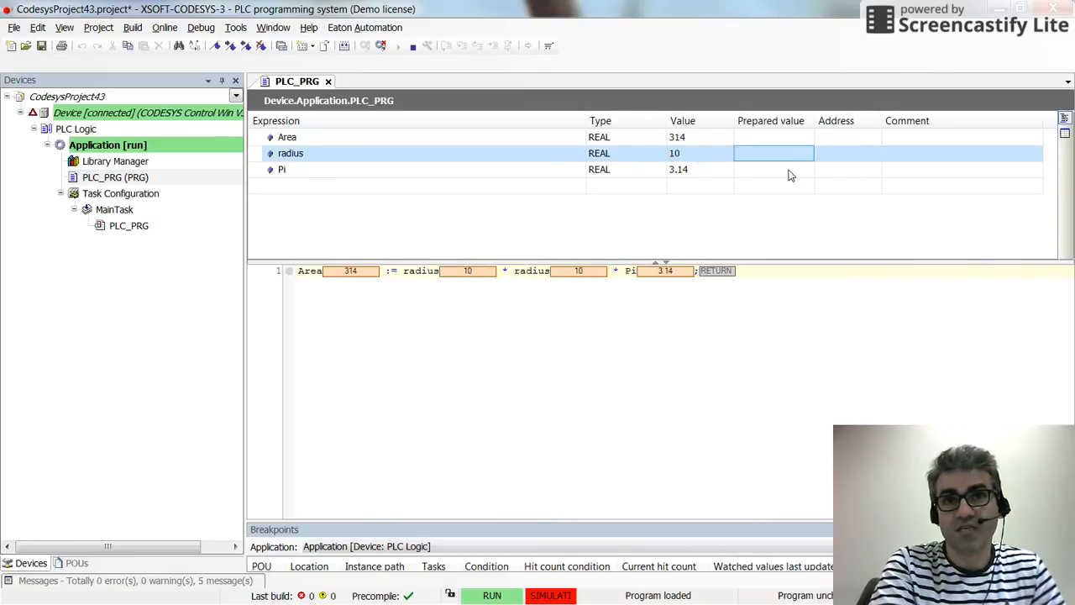
click(773, 169)
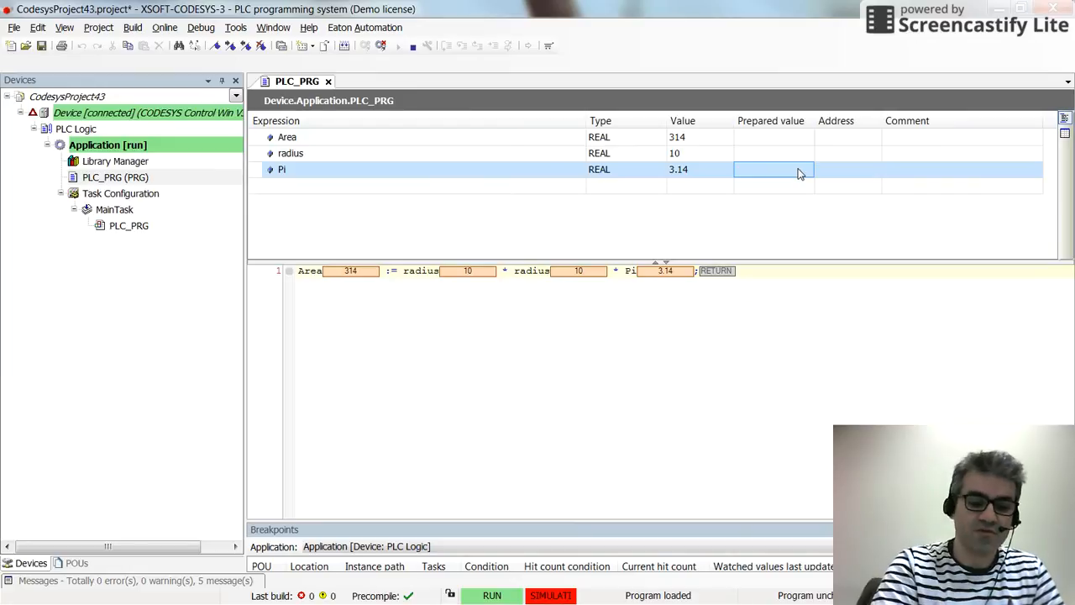
text(3.1214)
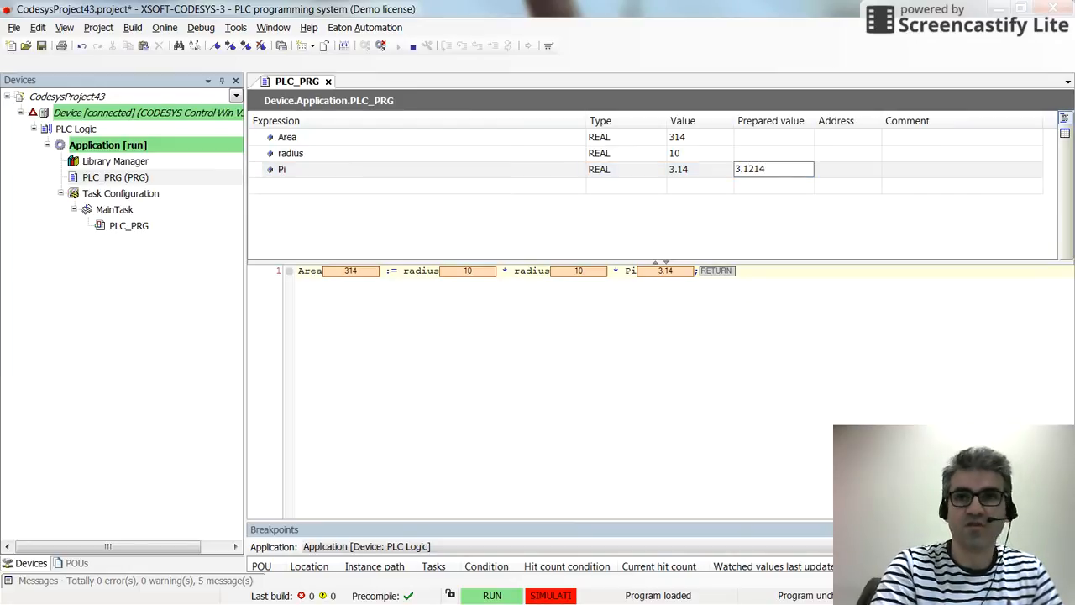
click(772, 168)
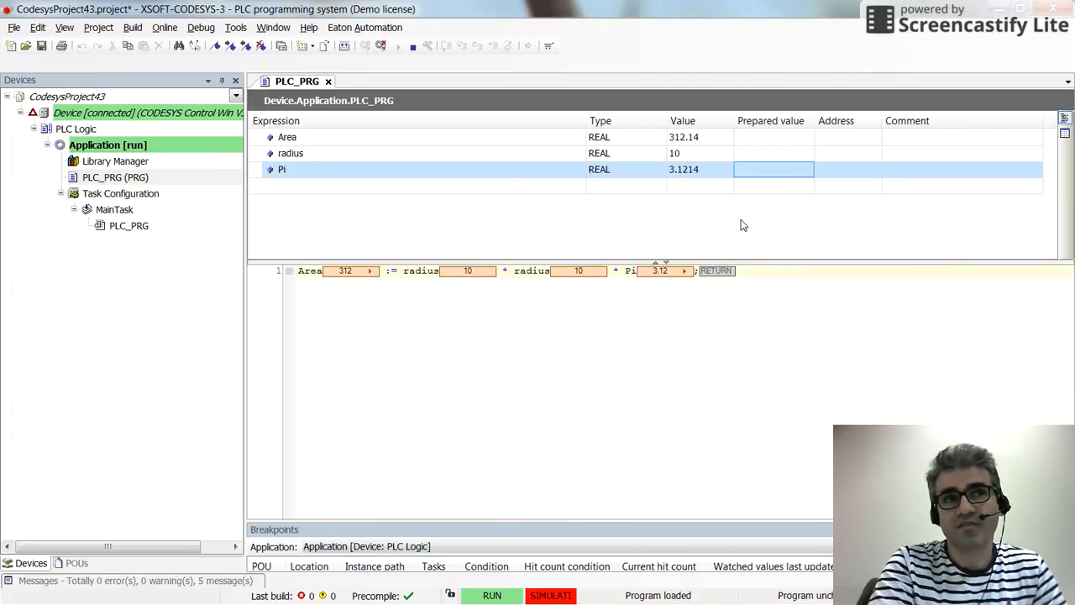
mouse_move(331, 247)
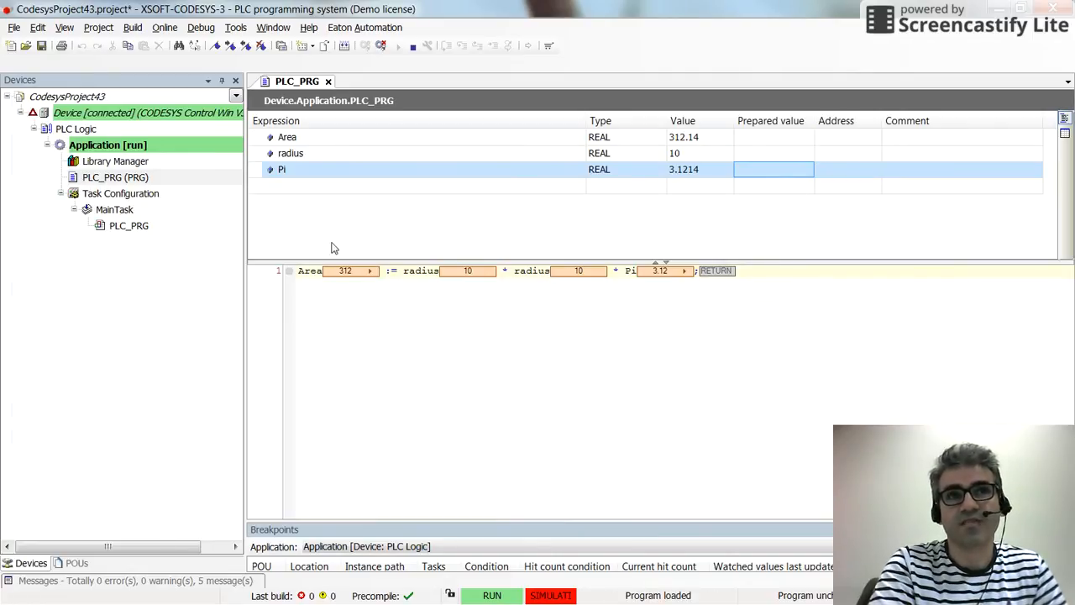
mouse_move(412, 47)
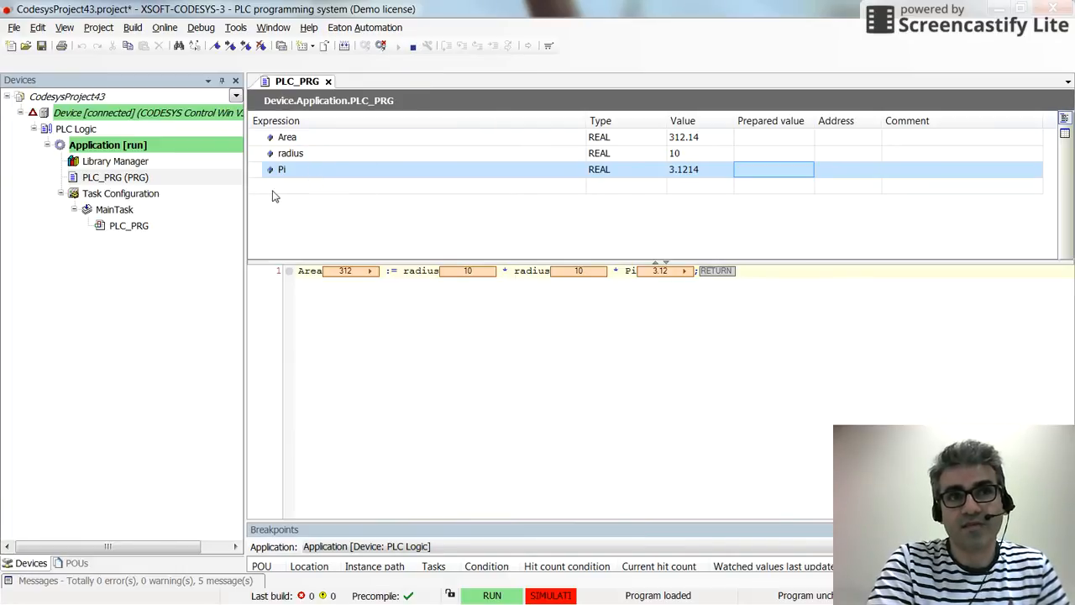
mouse_move(387, 154)
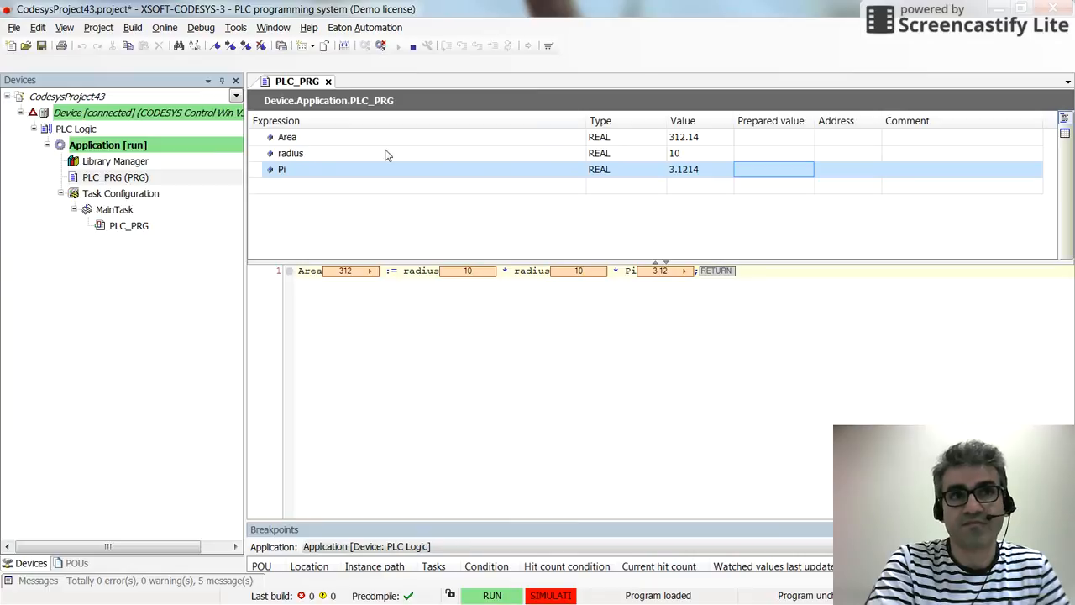
mouse_move(444, 205)
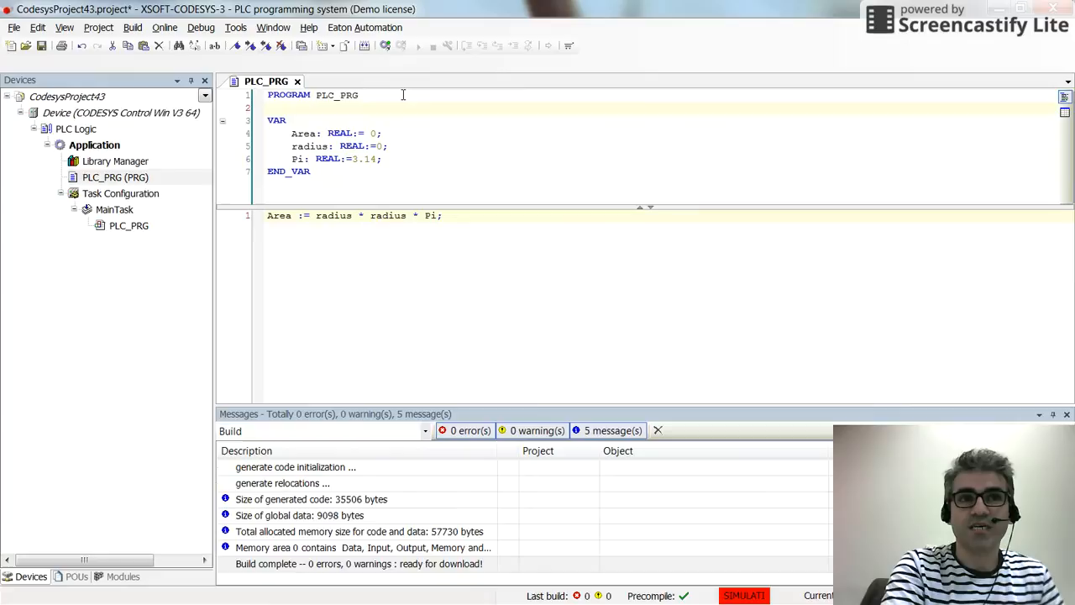
Move the Pi: REAL:=3.14 declaration from VAR into a new VAR CONSTANT block
text(var)
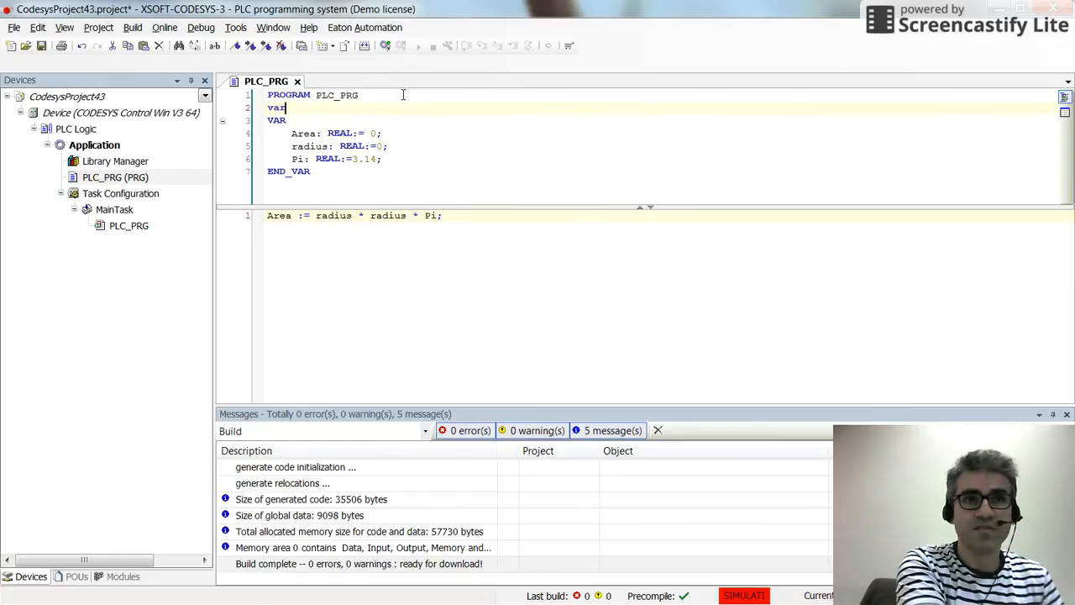
text(cons)
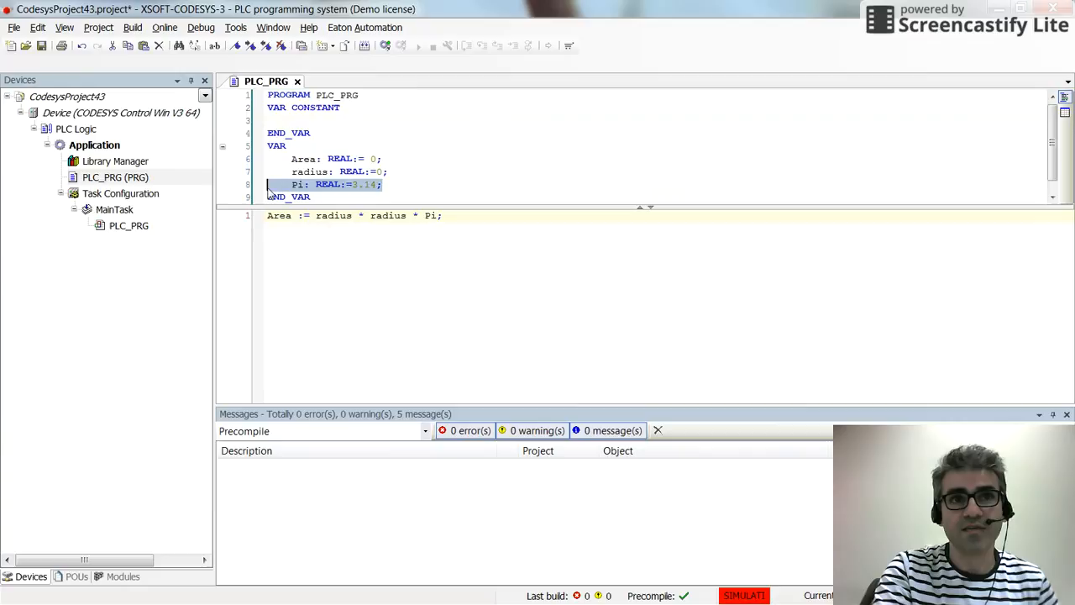
key(Delete)
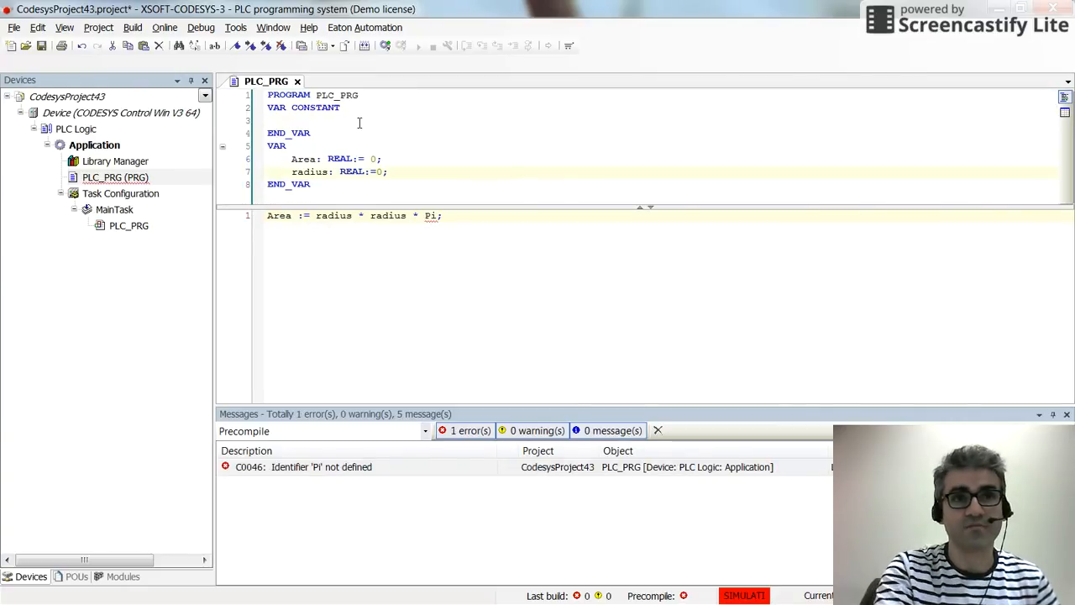
text(Pi: REAL:=3.14;)
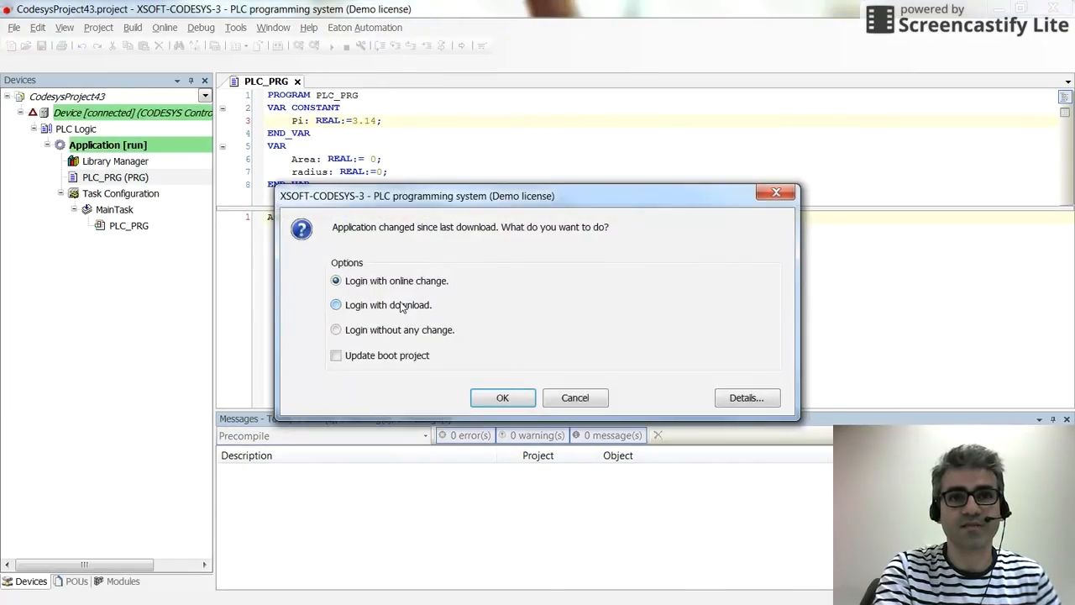
Download and start the constant-Pi version, with Pi marked constant at 3.14
click(503, 397)
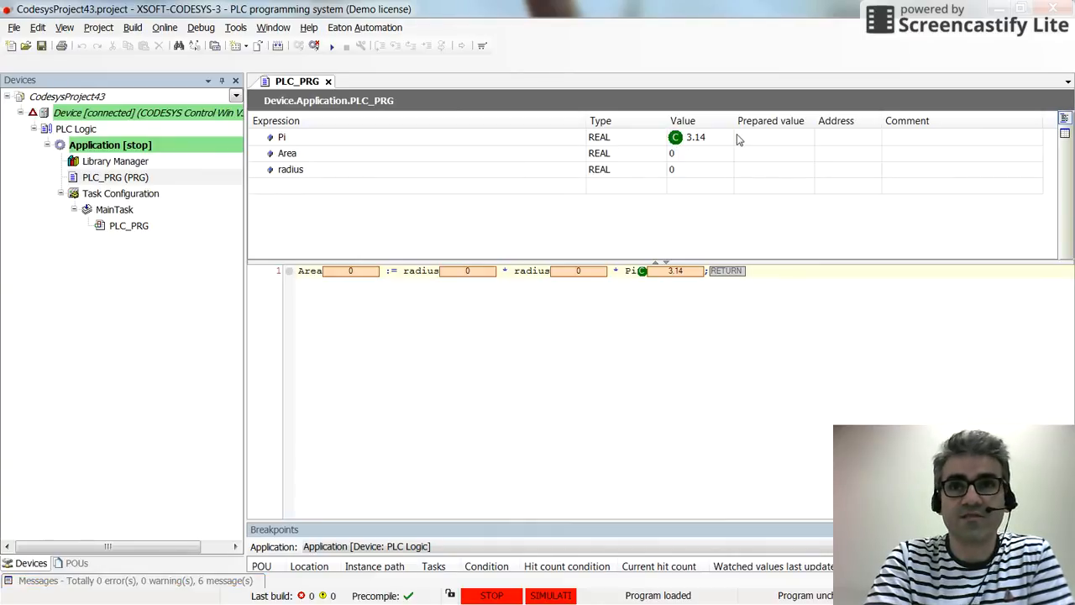
click(329, 45)
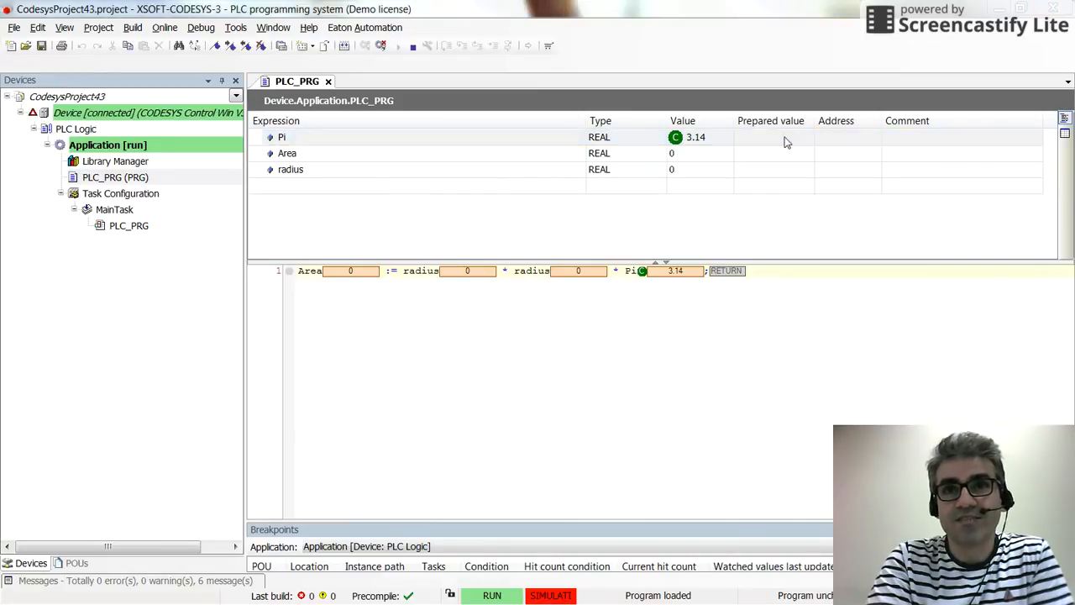
click(770, 137)
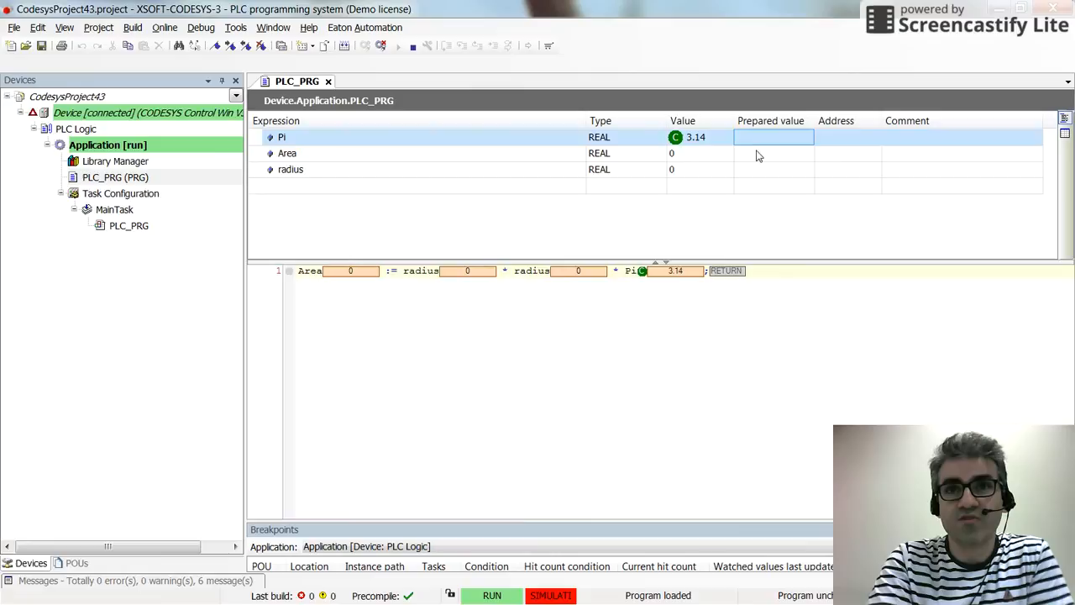
click(771, 137)
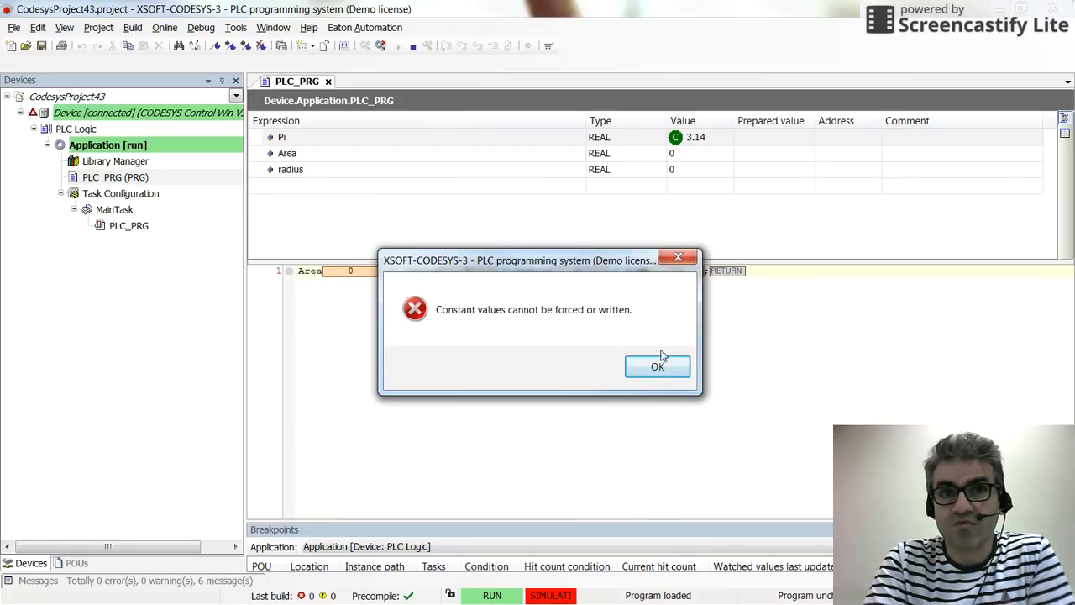
click(657, 367)
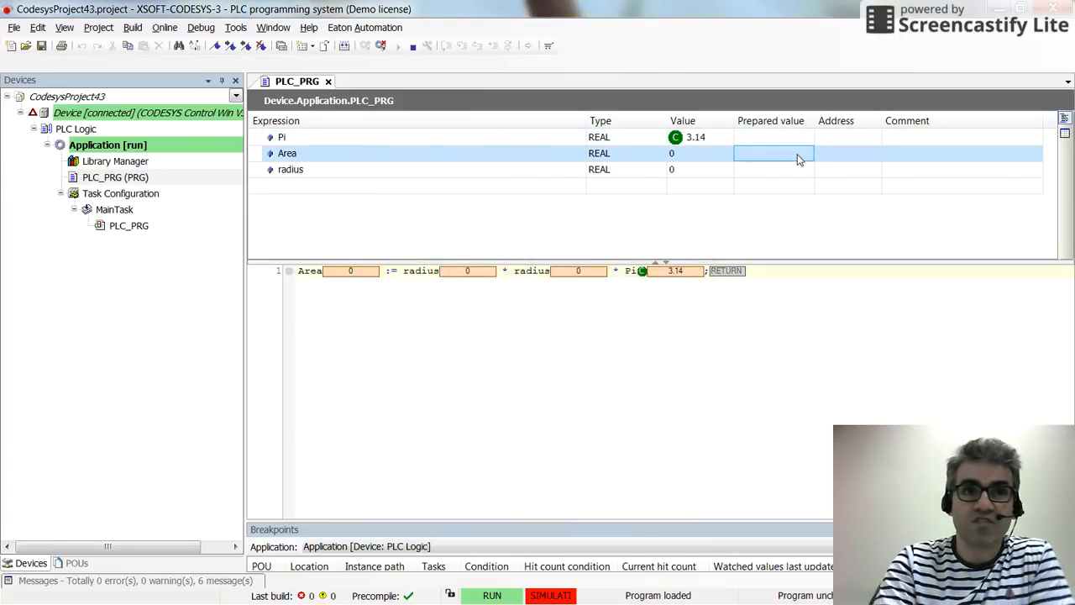
Prepare radius 12, giving Area 452.16, then begin entering 20 for Area
click(773, 168)
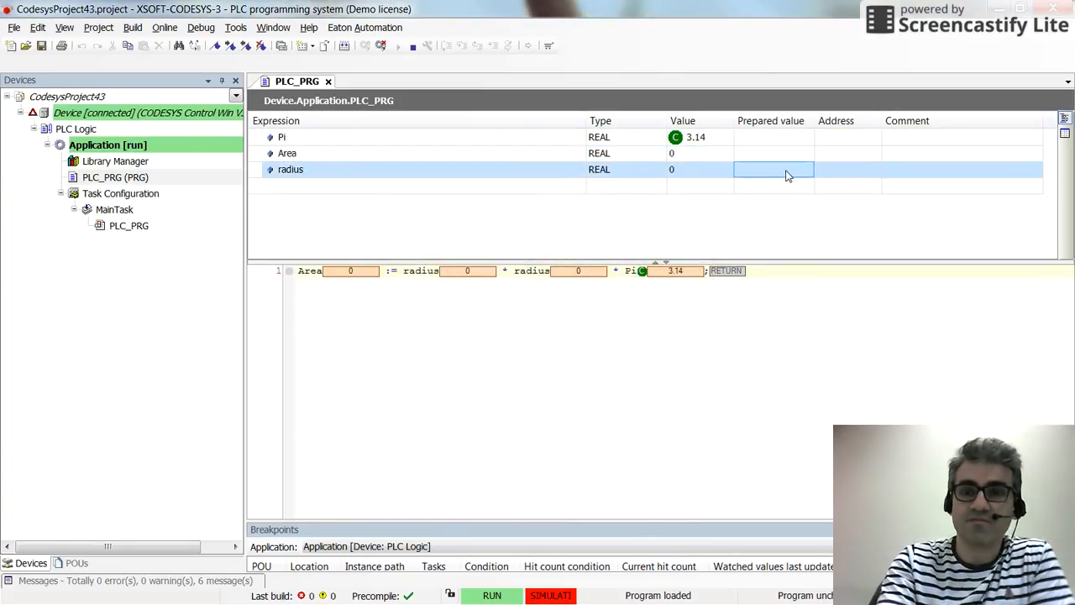
text(12)
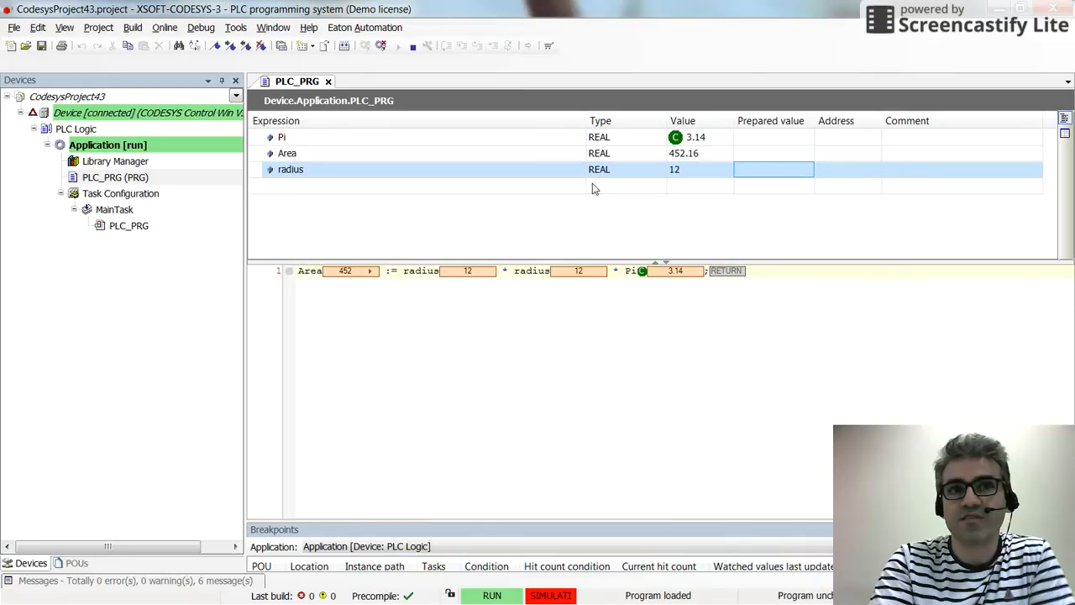
click(773, 153)
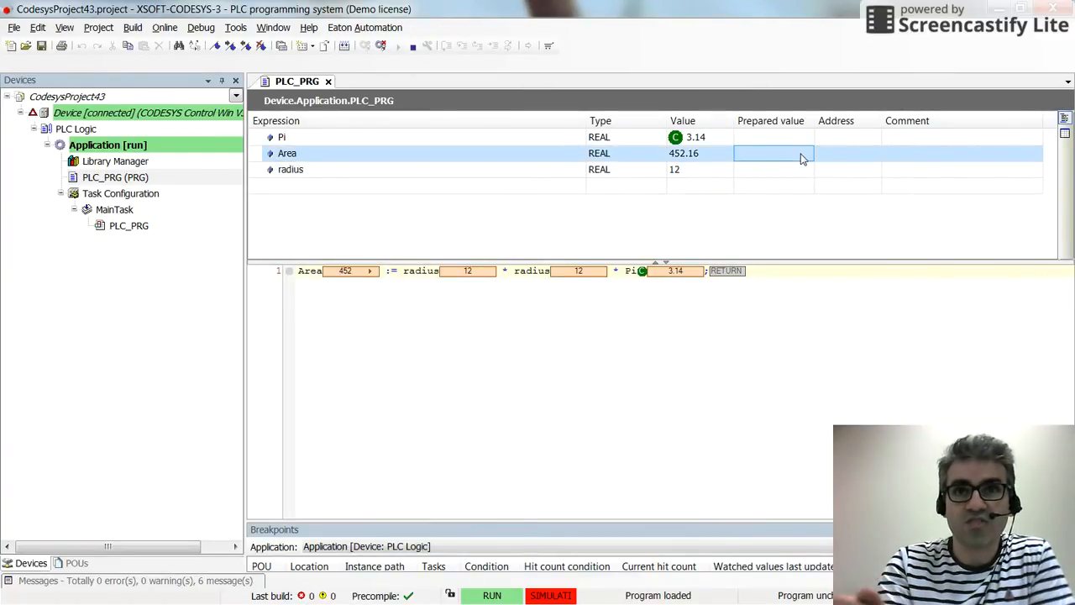
text(20)
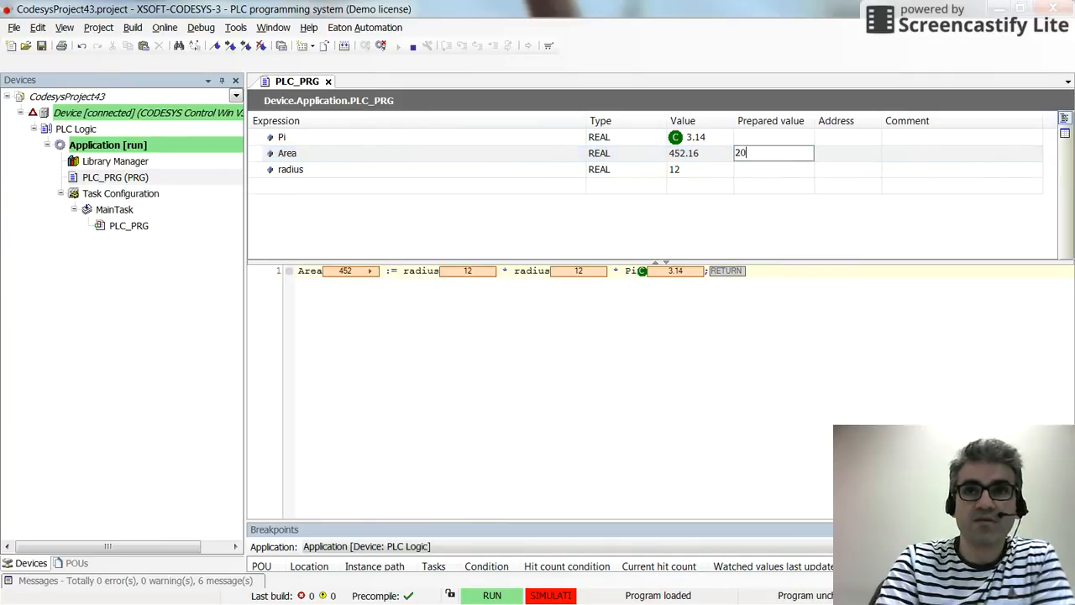